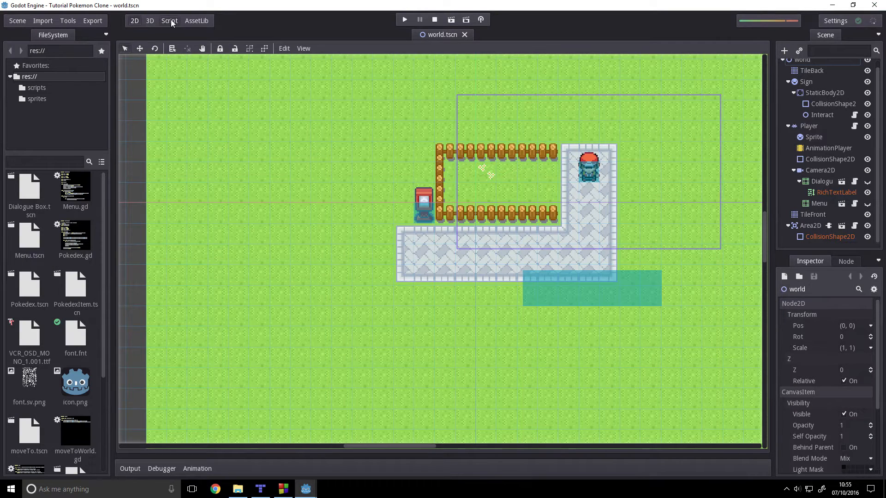
Switch to the Script workspace and open singleton.gd for editing
click(169, 21)
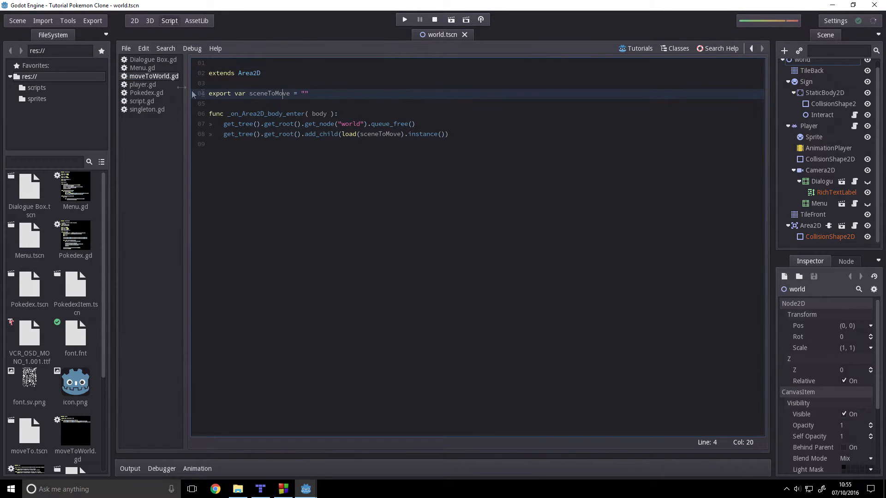
mouse_move(501, 117)
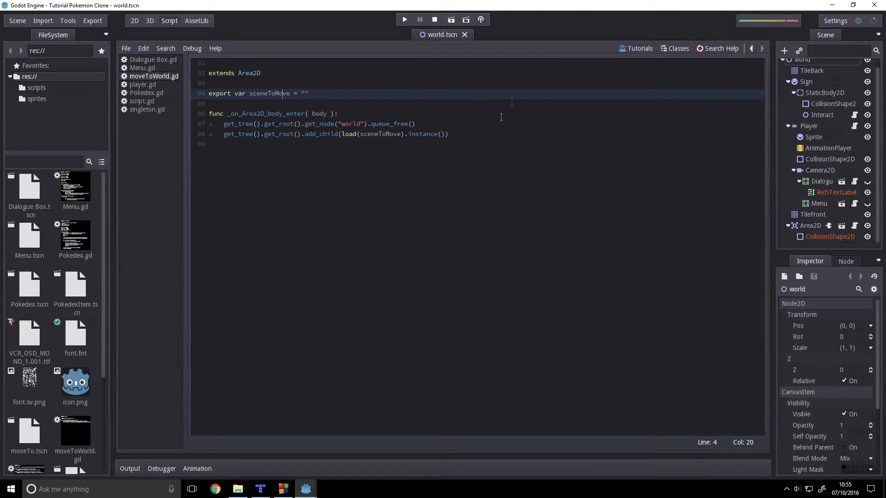
click(146, 109)
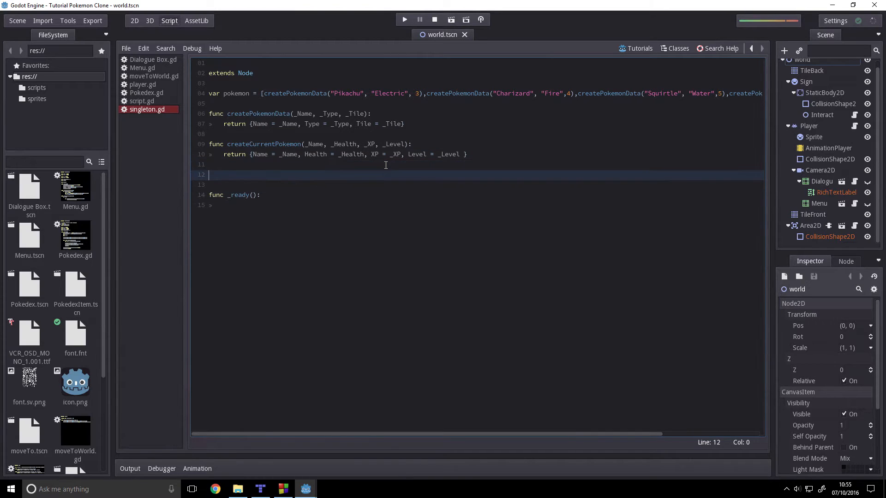
Start a new function named createCreateInventoryItem, correcting typos in the name along the way
text(func)
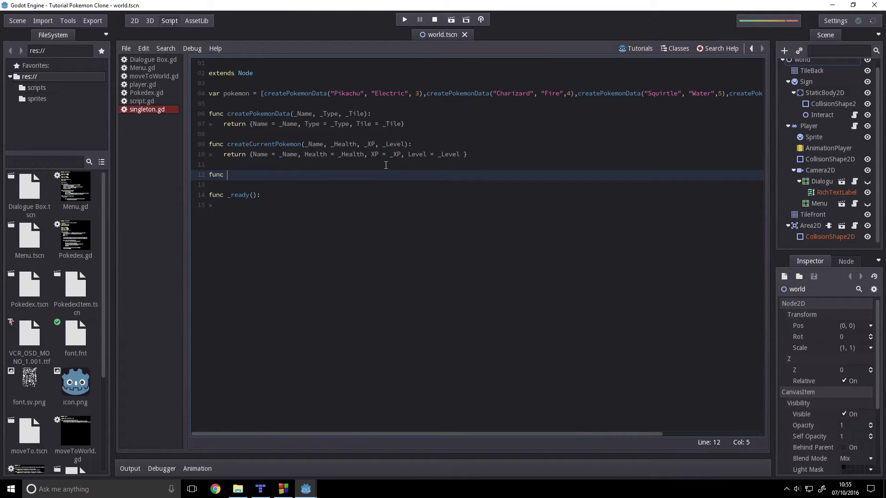
text(createCreat)
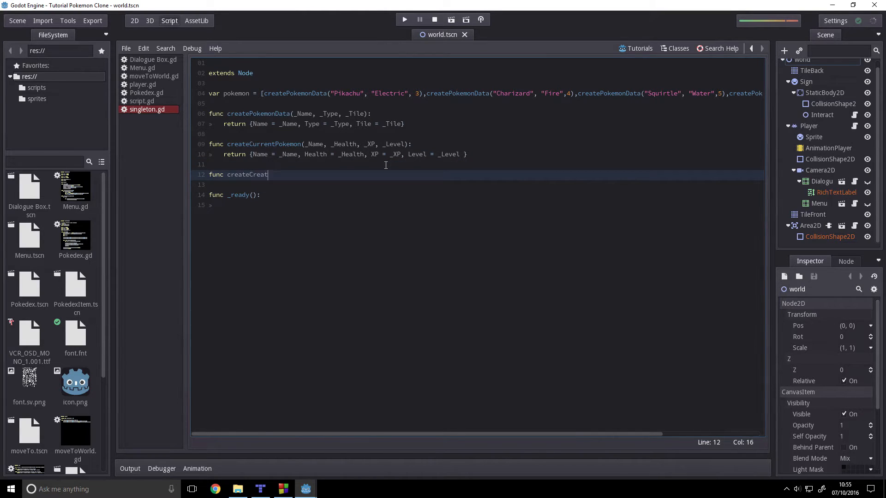
key(Backspace)
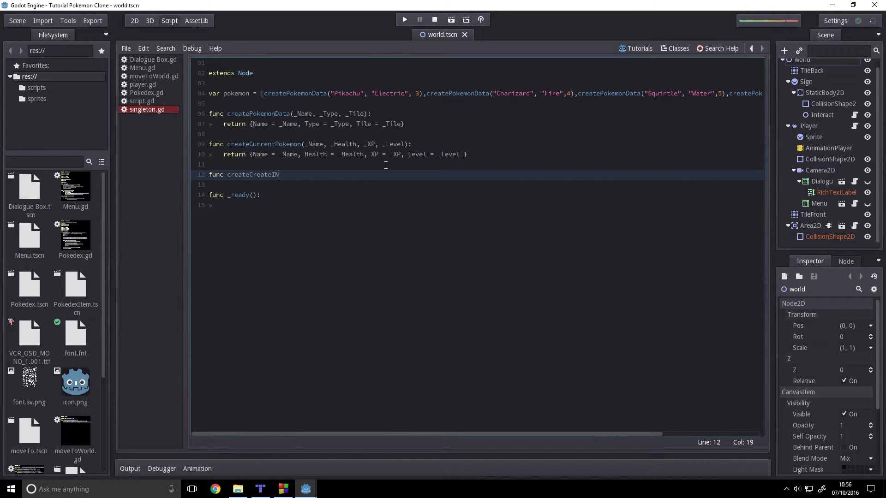
text(t)
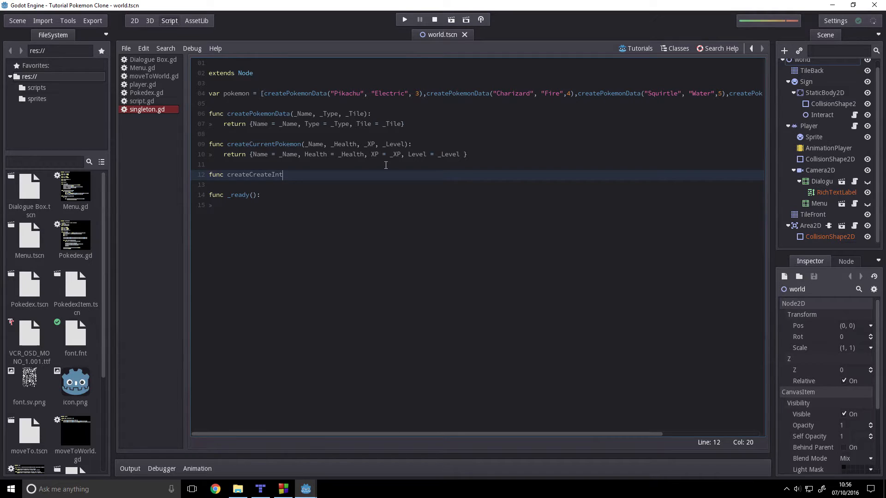
text(ent)
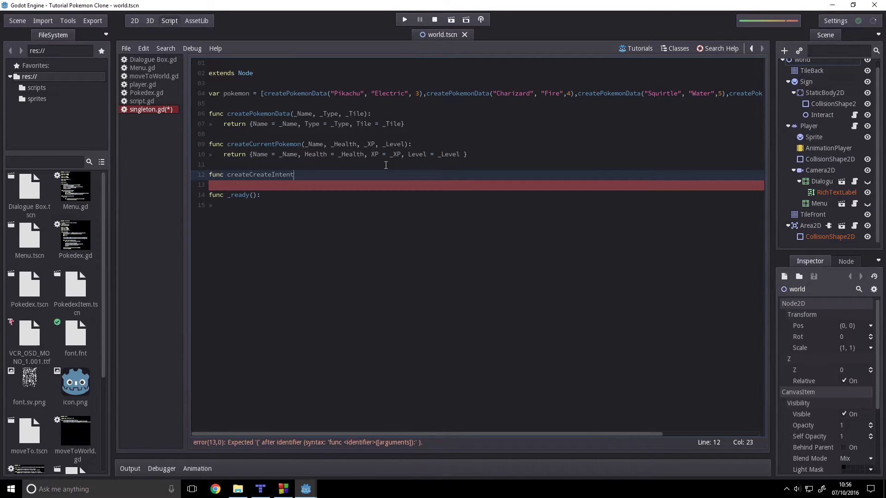
key(BackSpace)
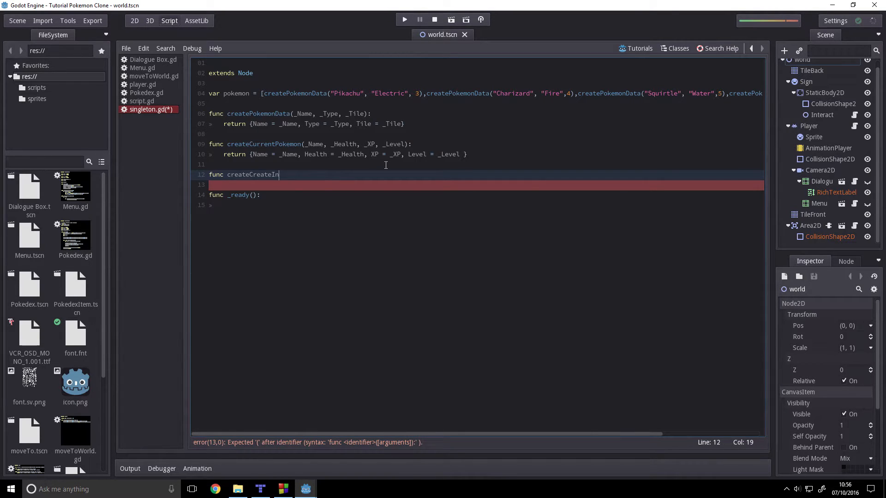
text(ventory)
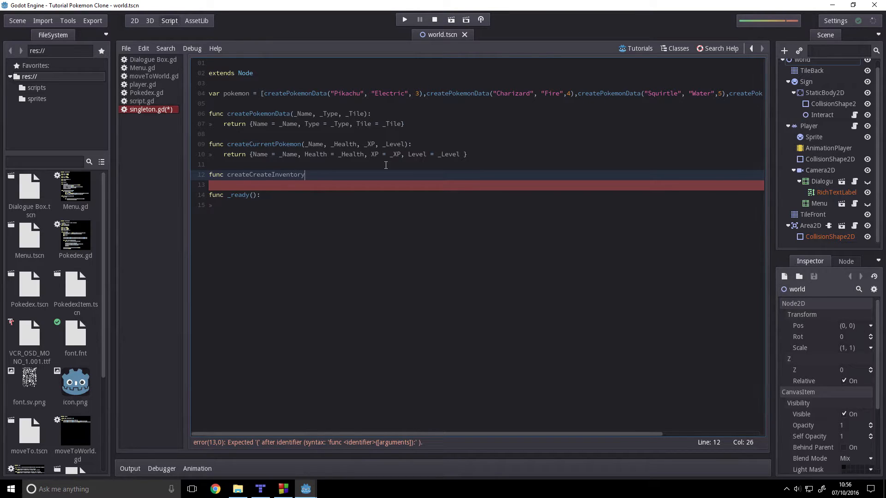
text(Item(_)
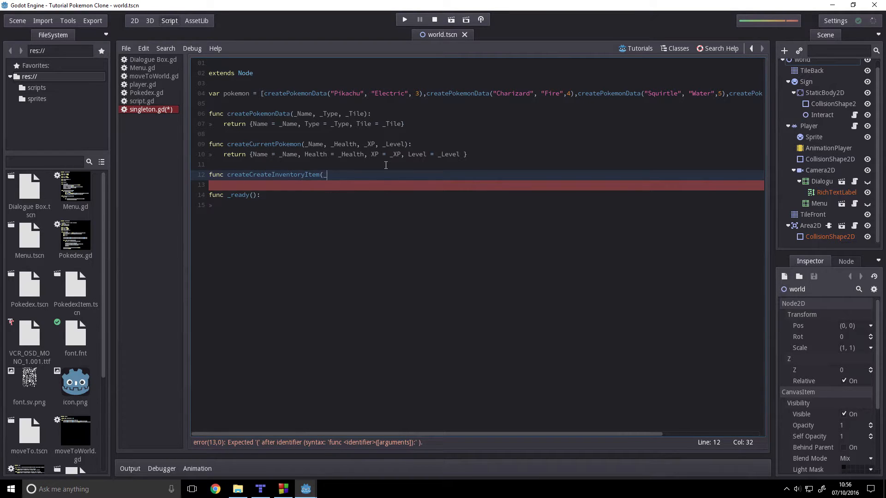
Give the function the parameters _Name, _Sprite, _Description and _ID
text(_Name, _)
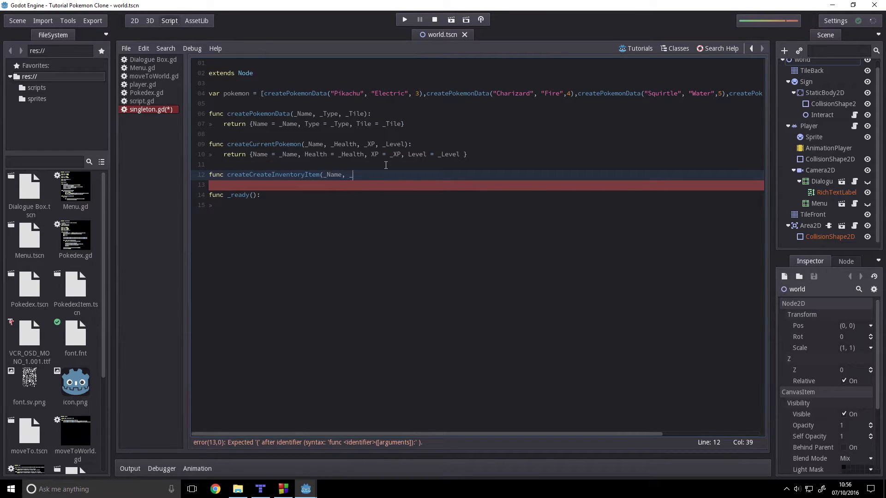
text(S)
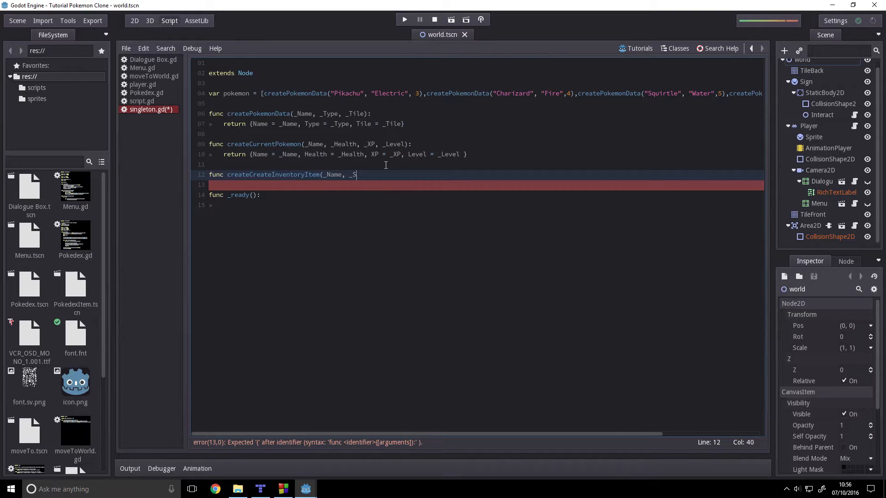
text(prit)
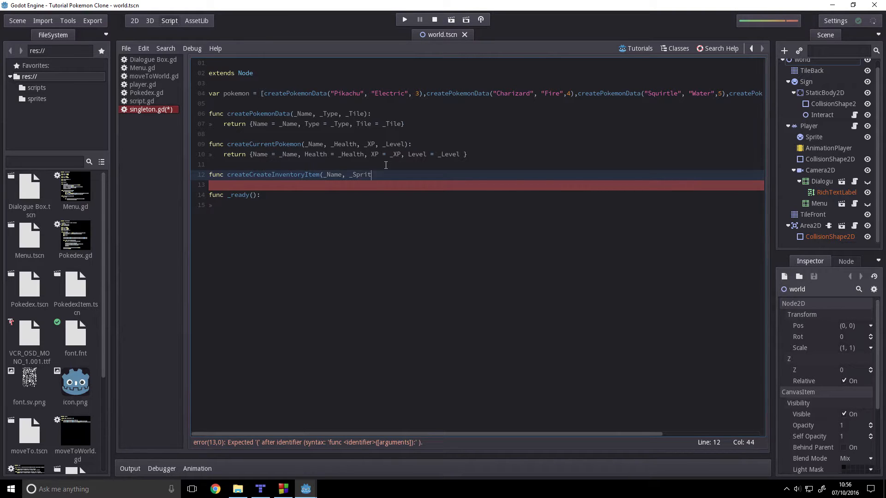
text(e)
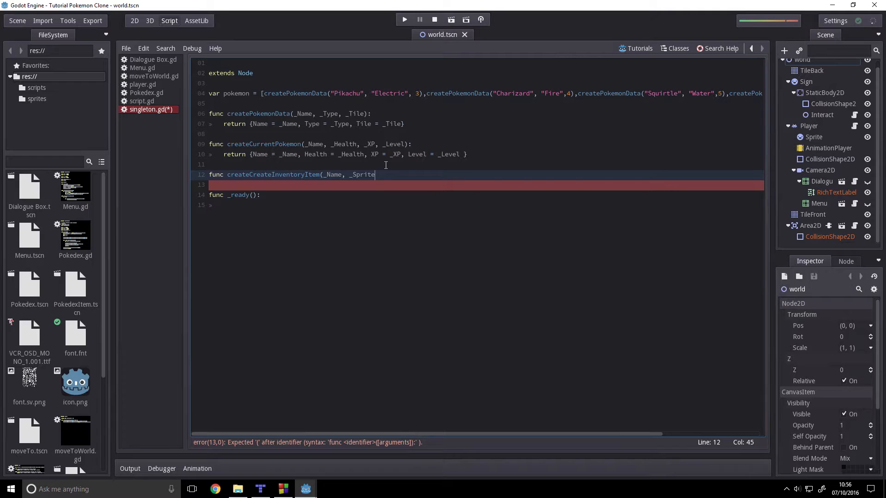
text(, _)
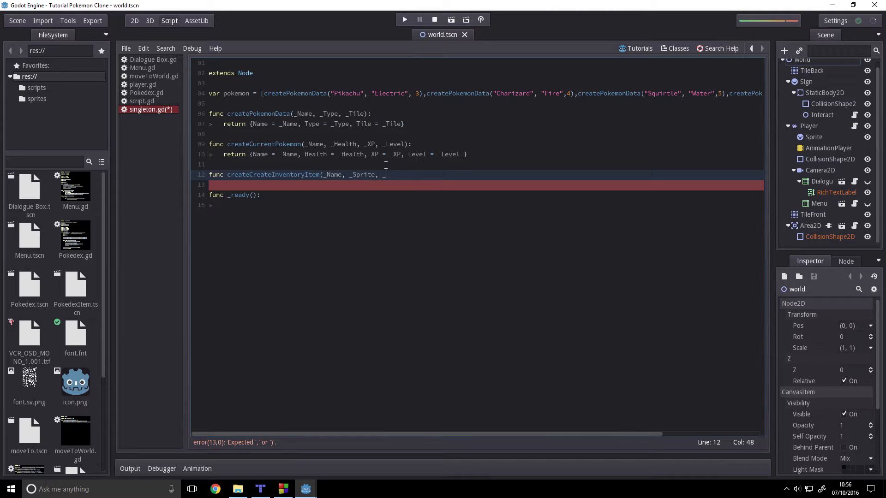
text(Descr)
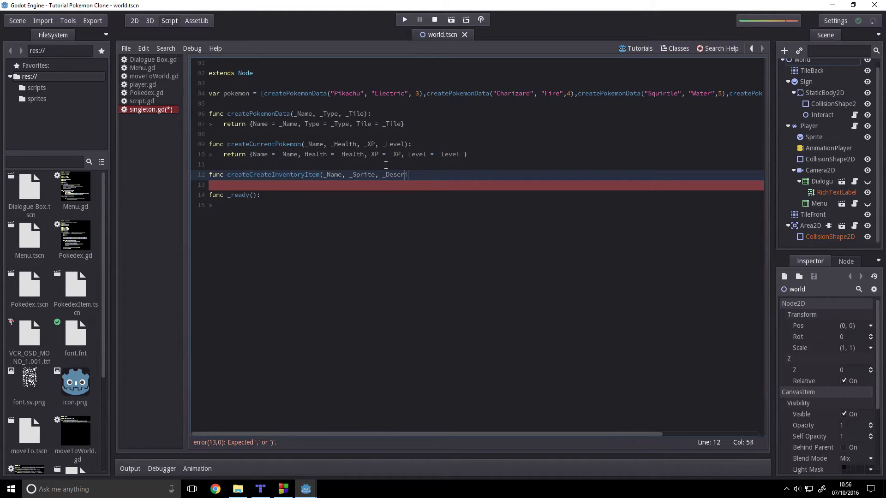
text(iption)
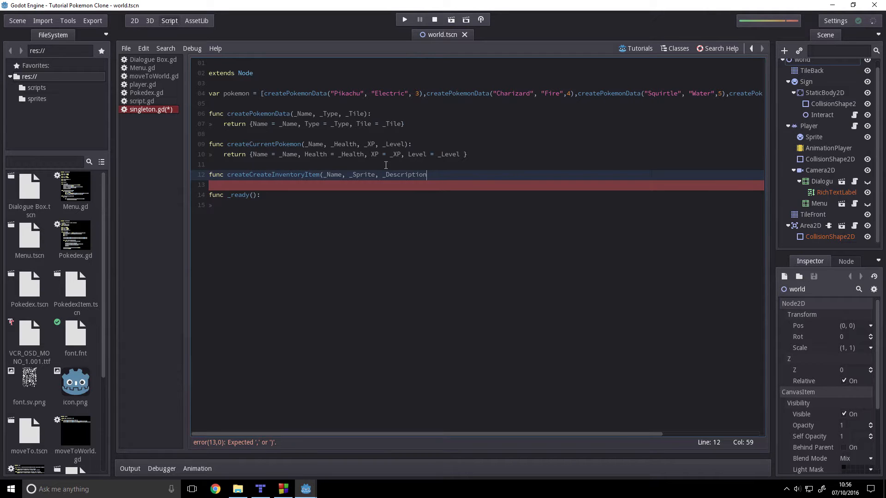
text(, _ID)
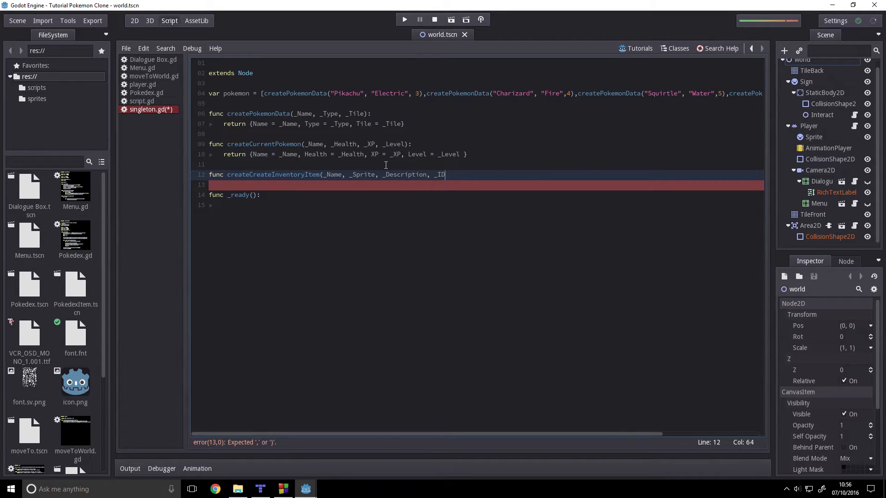
text():)
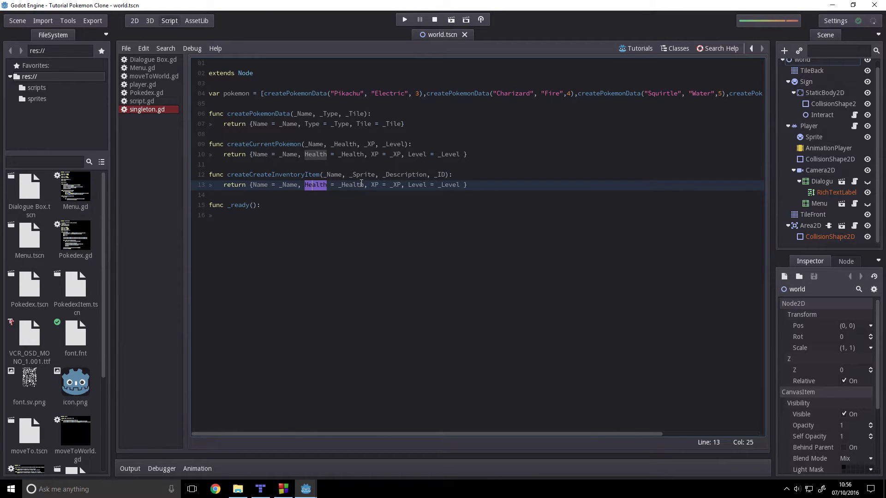
Return a dictionary with Name, ItemSprite = _Sprite, Description = _Description and ID = _ID
text(_S)
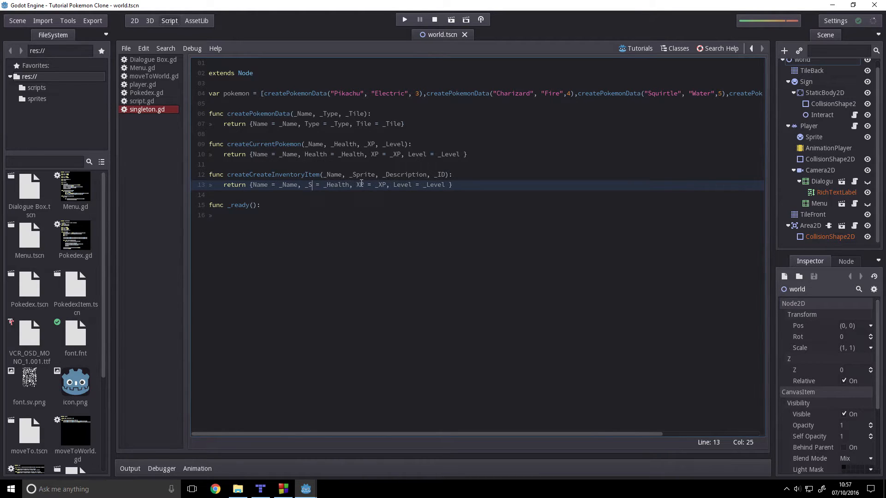
key(Backspace)
text(prite)
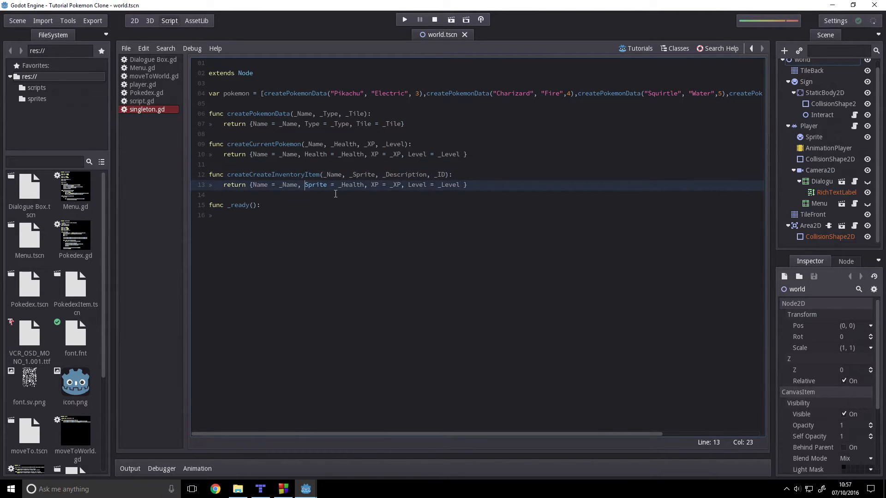
text(Item)
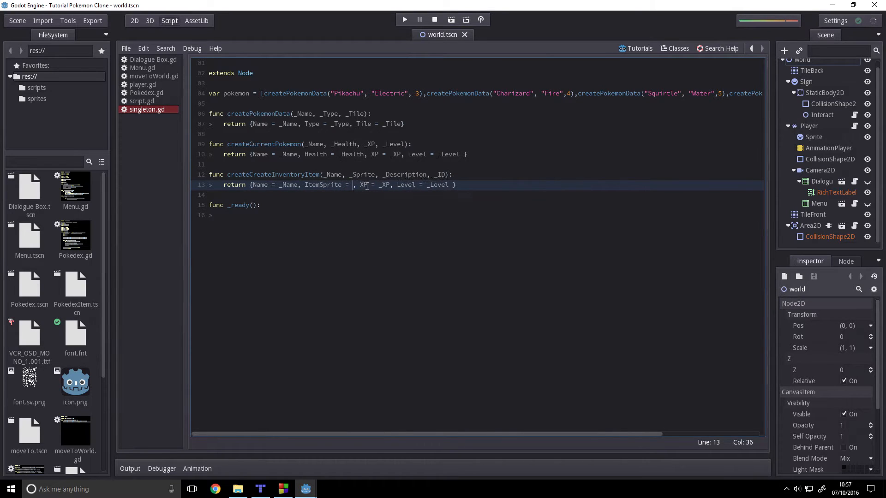
text(_Sprite)
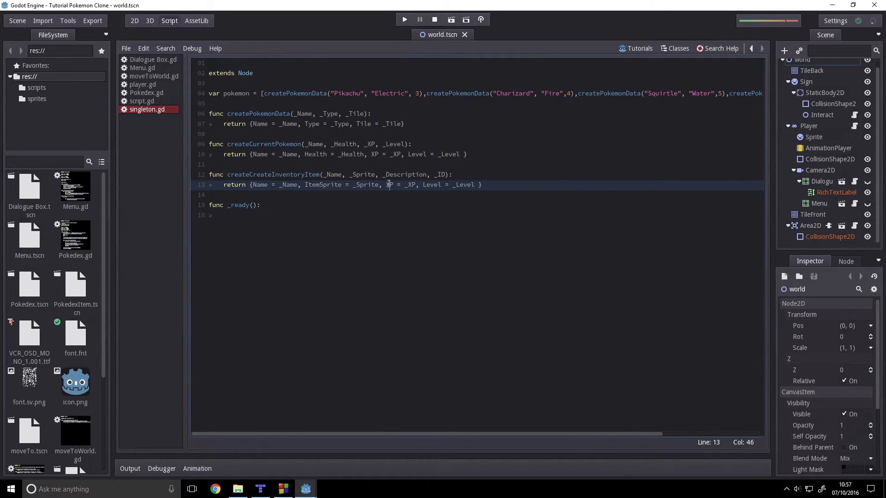
text(Description)
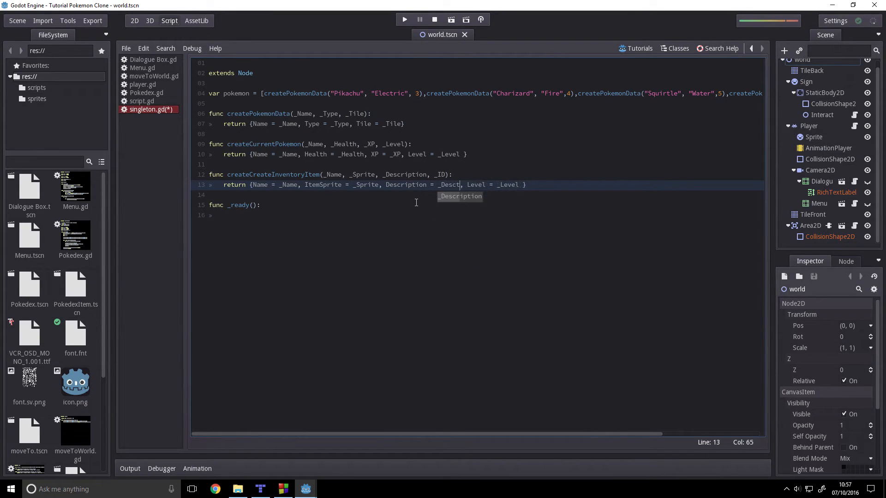
key(Tab)
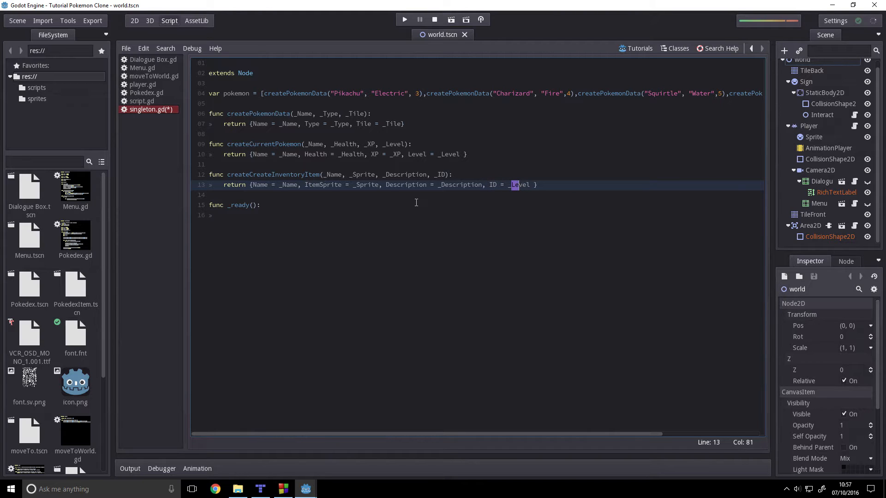
text(_ID)
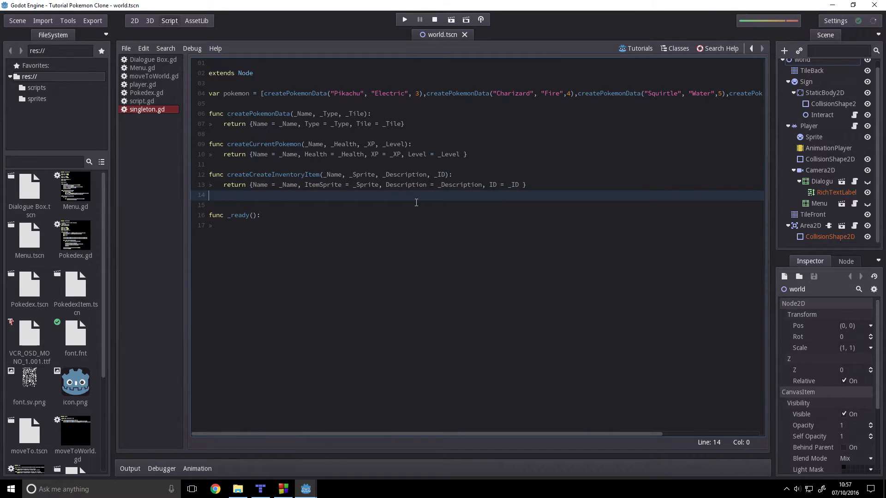
Write a new func keyword below the item function, fixing the 'fund' typo
text(fund)
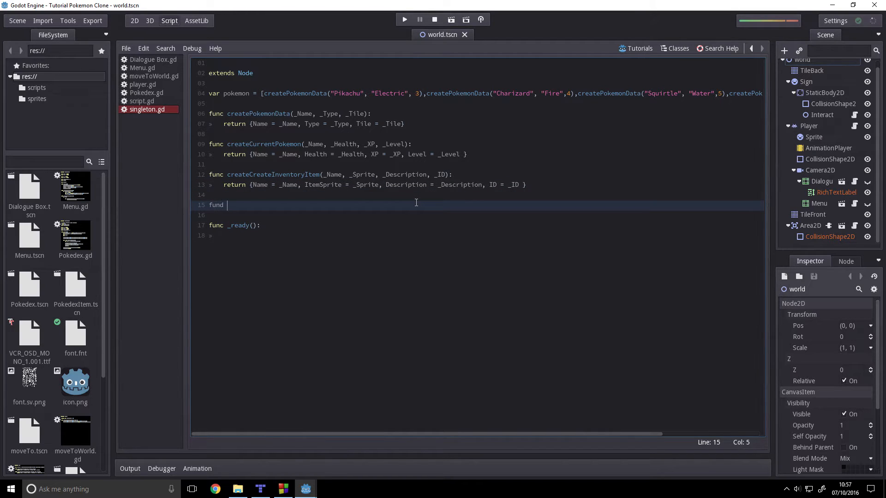
key(BackSpace)
text(var)
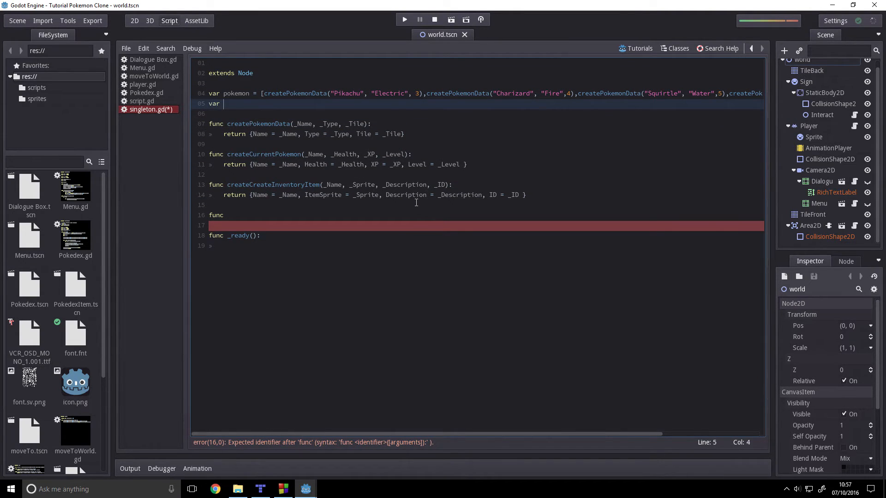
Declare var inventory as a list calling createCurrentInventoryItem
text(inventory = [)
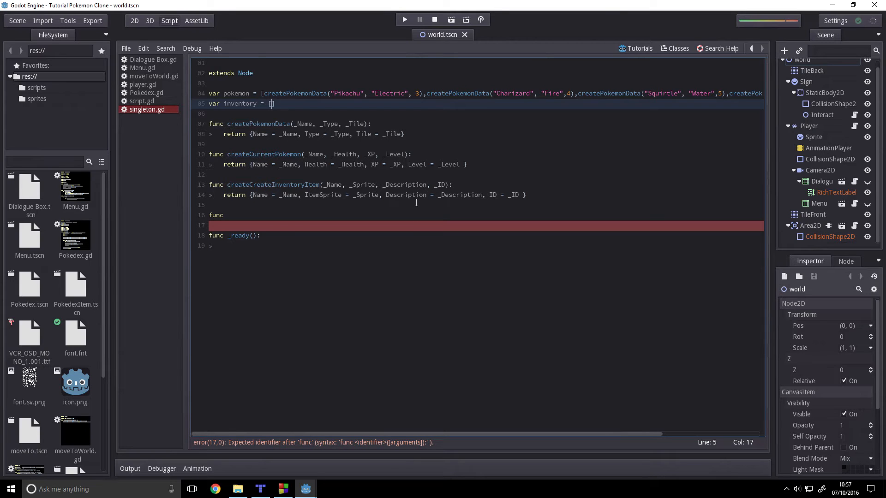
text(createC)
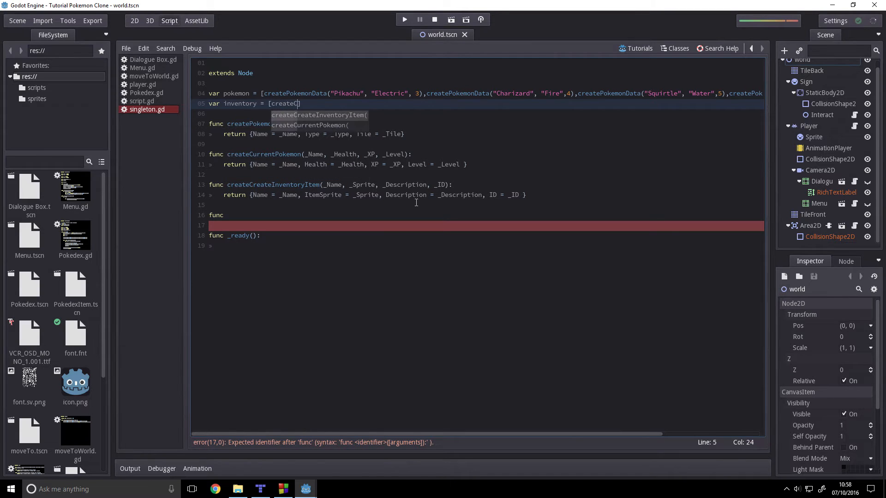
text(currentINventoryIt)
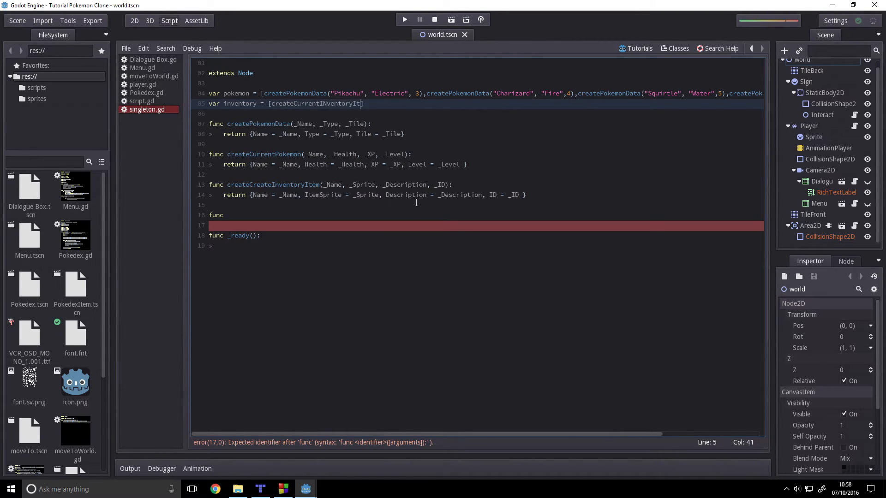
text(,)
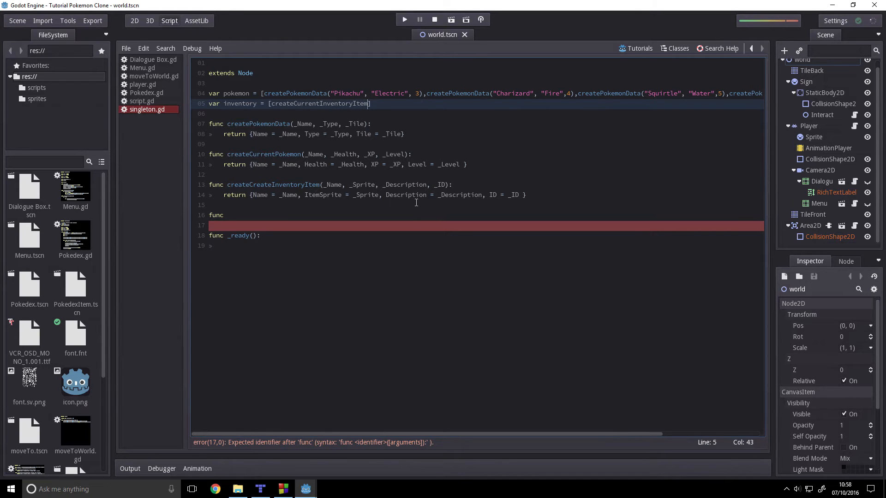
text(()
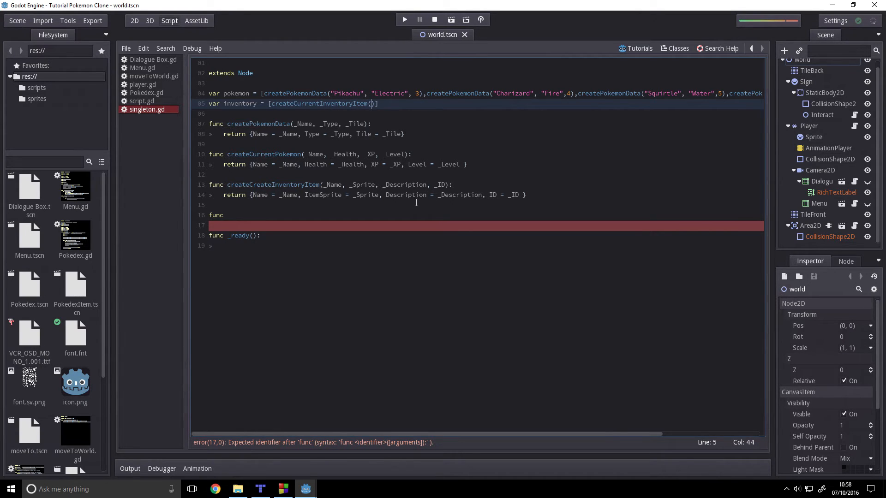
Fill the item with "Ball", "res://icon.png", "A small ball" and ID 0
text("Ball", ")
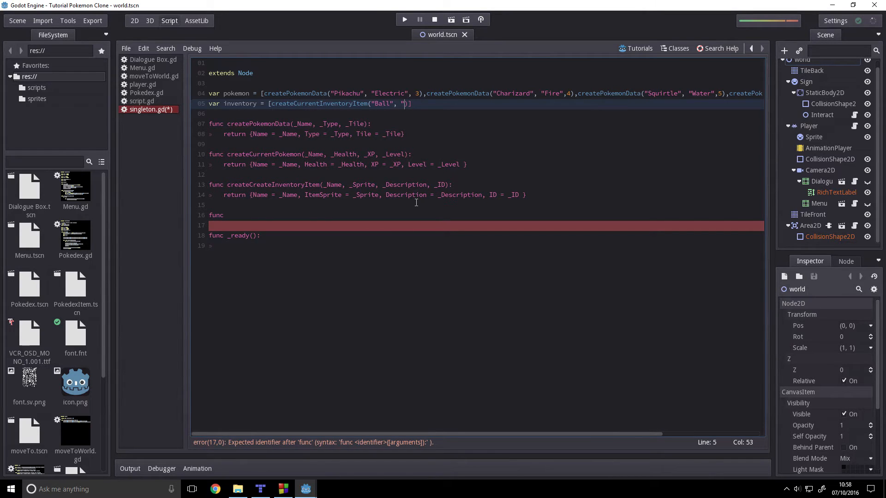
text(res:)
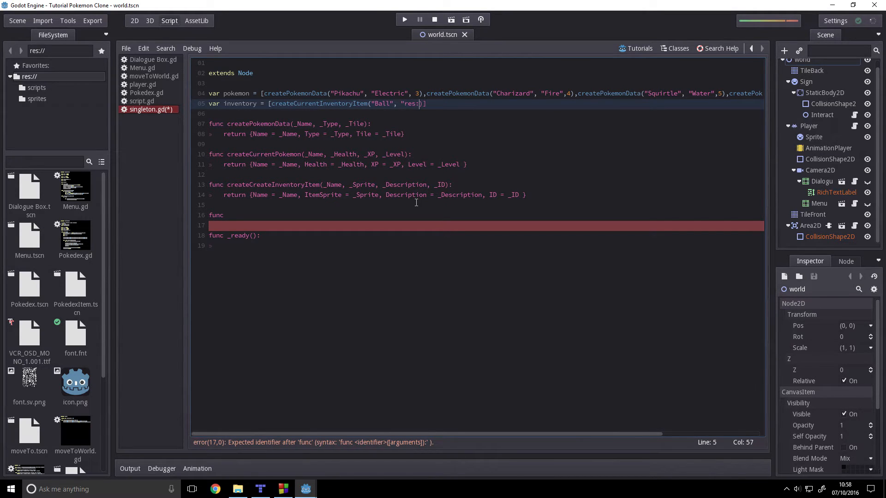
text(//)
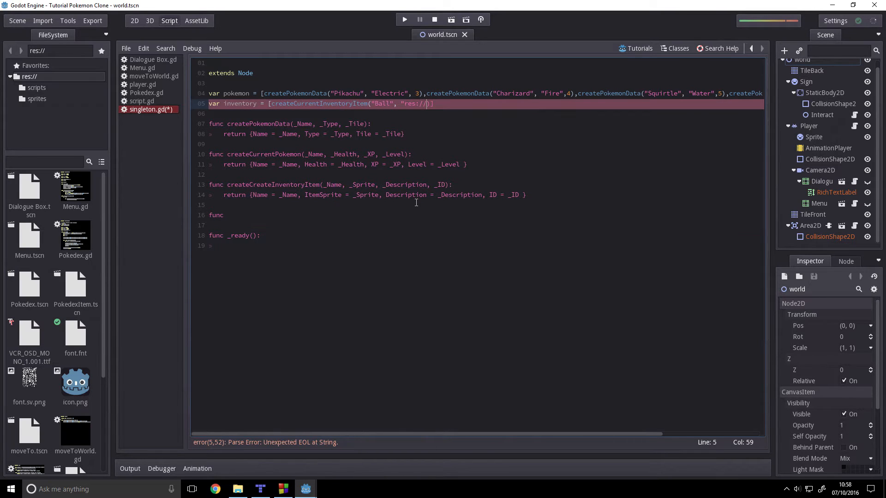
text(icon.png", "A small ball",)
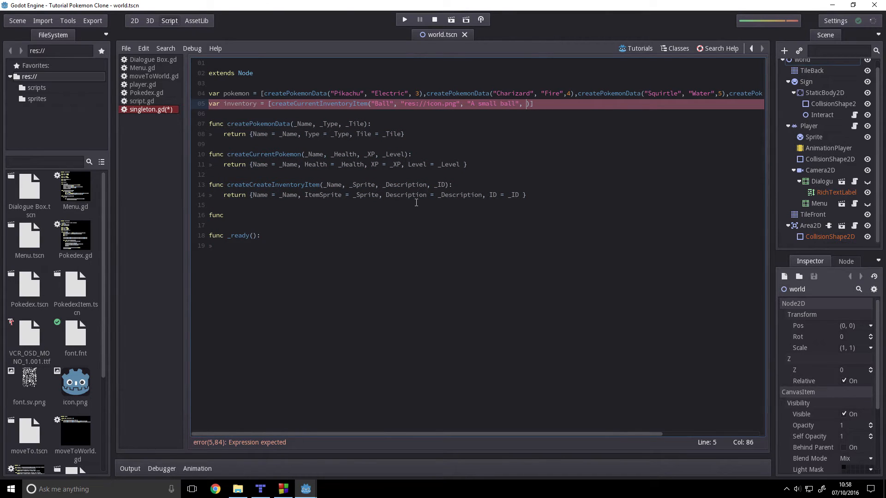
text(0)
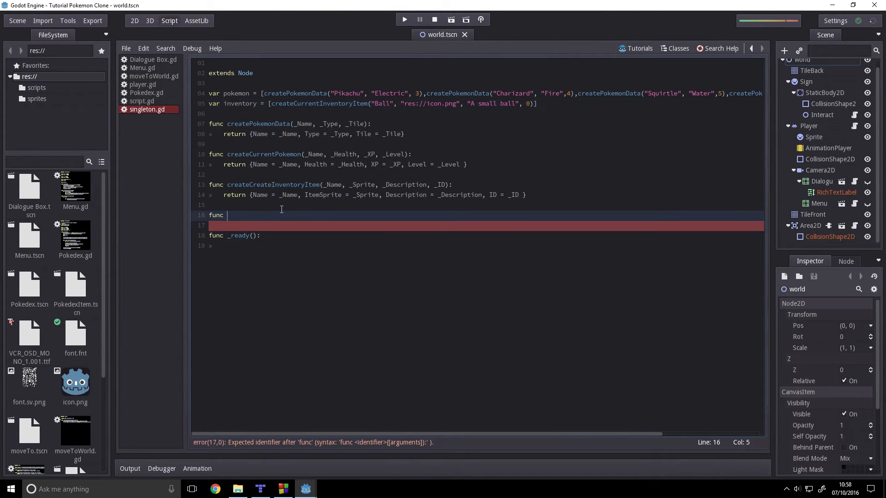
Write the header func doesPlayerHaveItem(ID):, replacing an initial ifPlayer name
text(if)
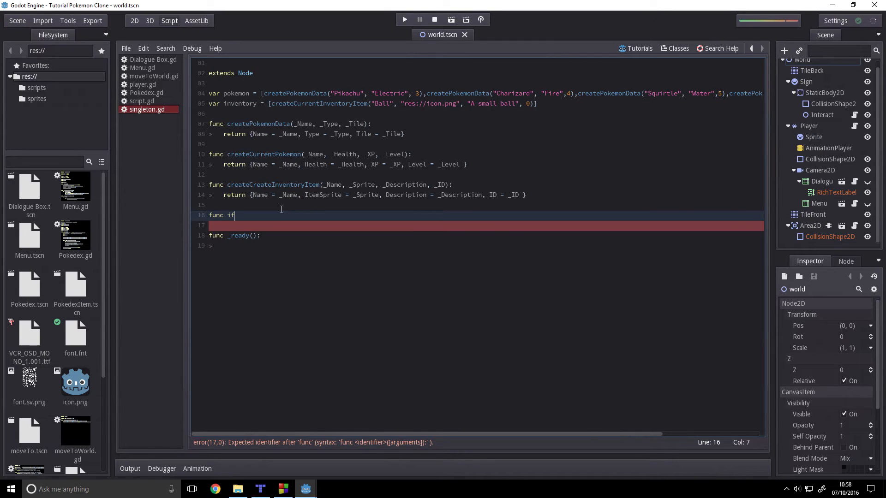
text(Player)
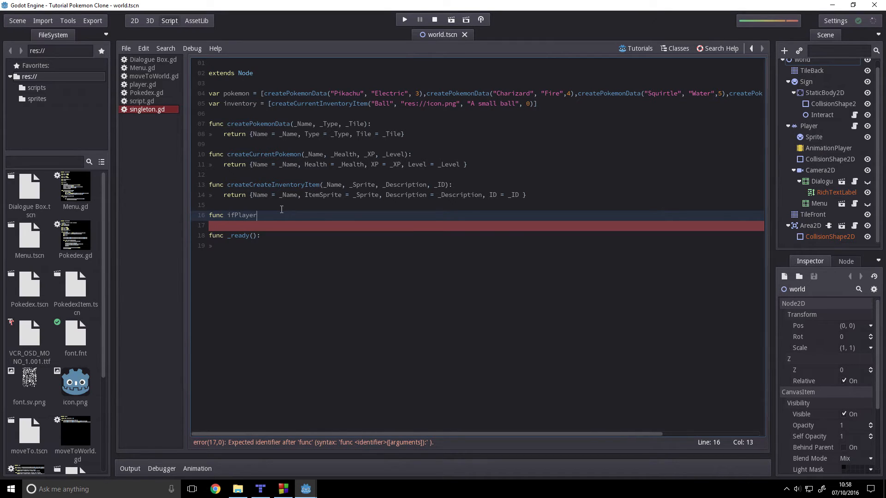
key(Backspace)
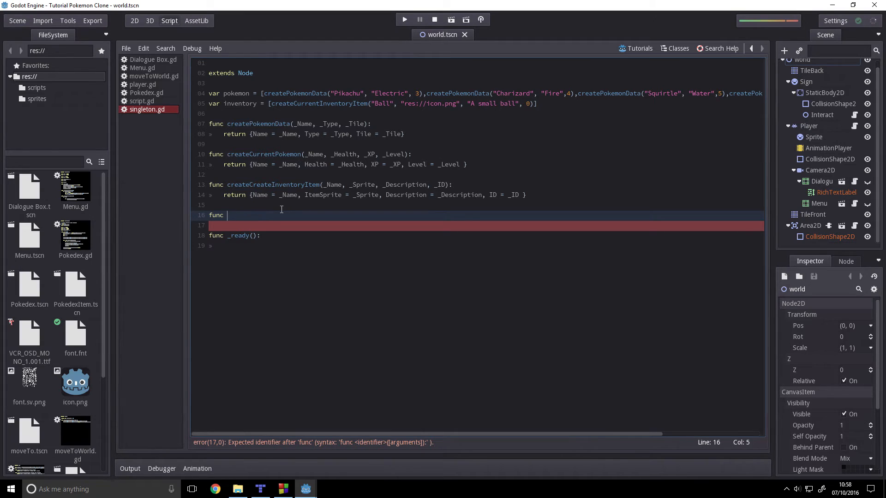
text(does)
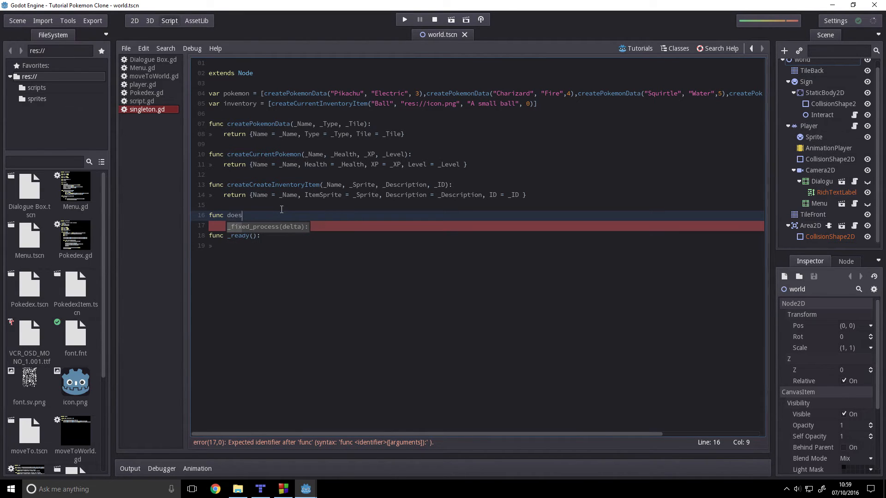
text(PlayerHav)
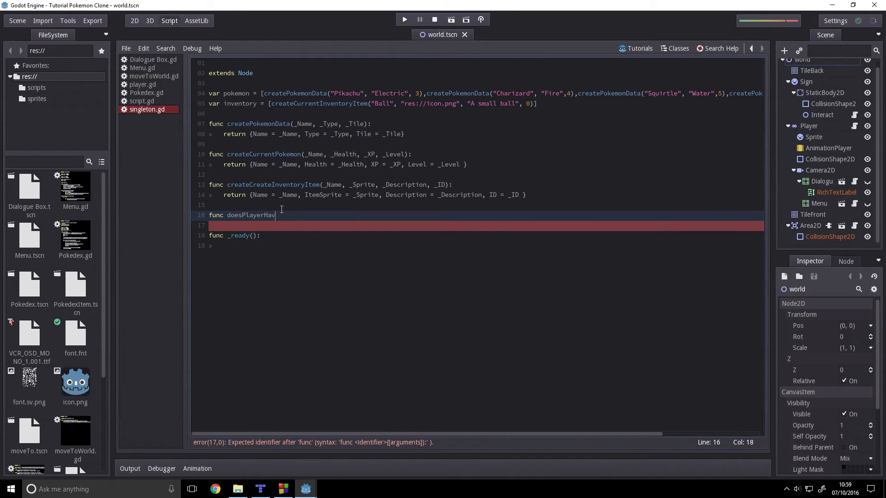
text(eIt)
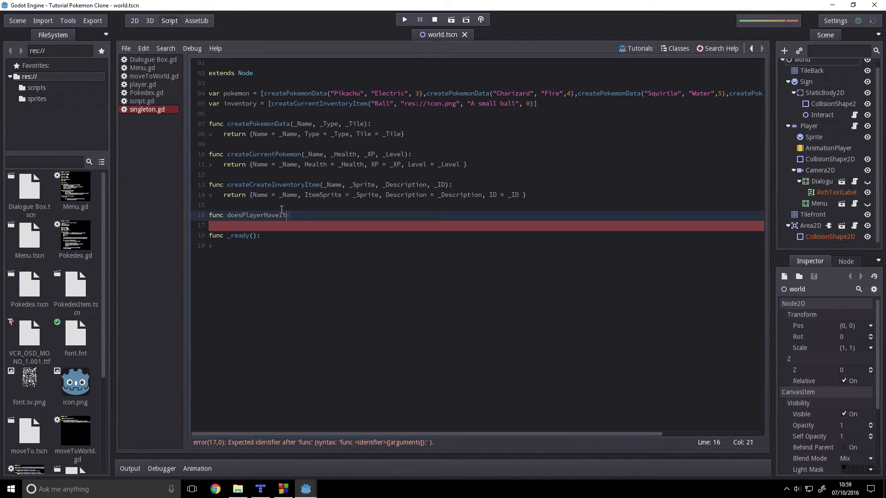
text(em()
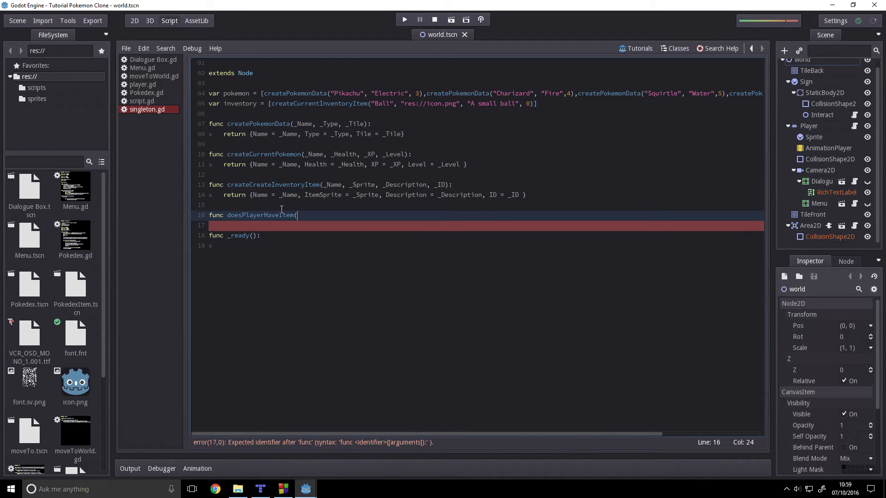
text(ID)
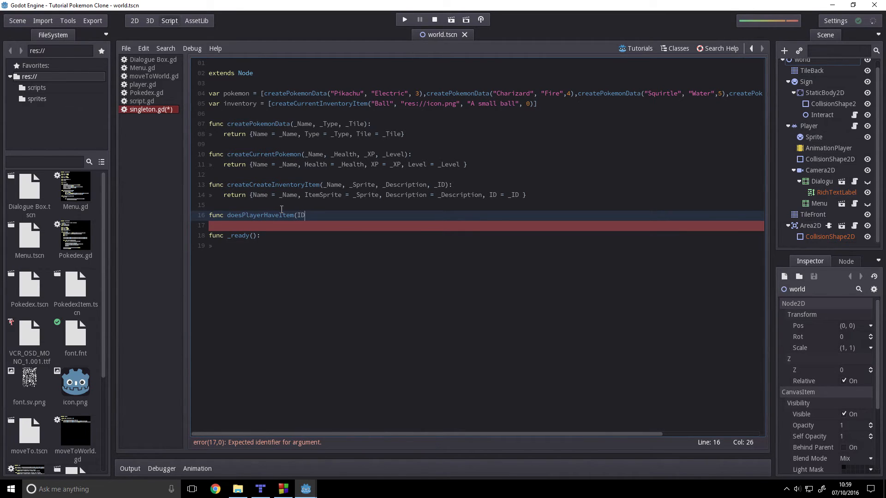
text())
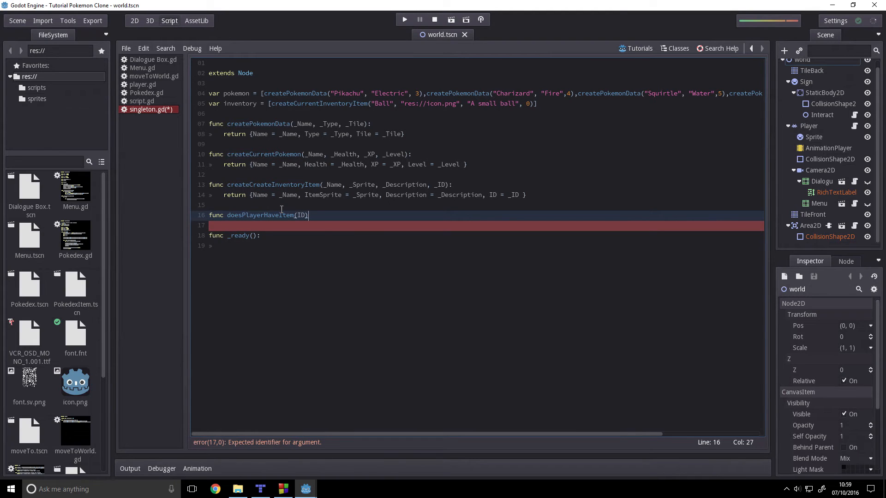
text({)
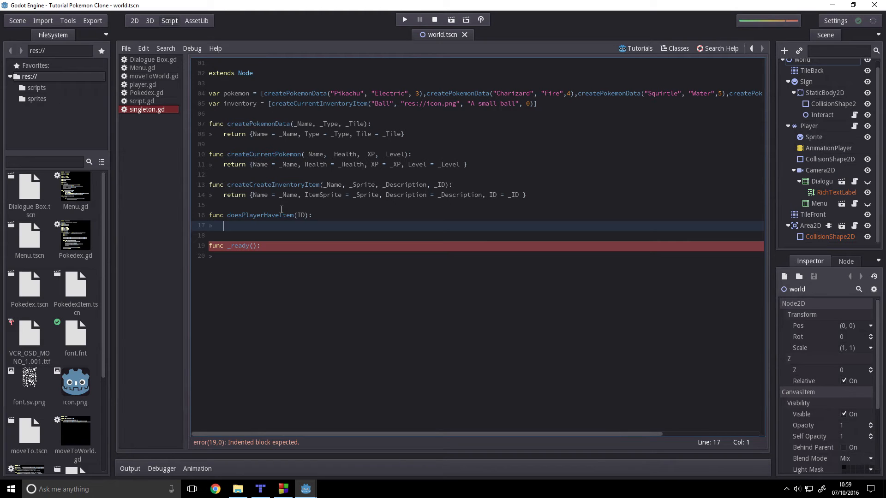
mouse_move(208, 175)
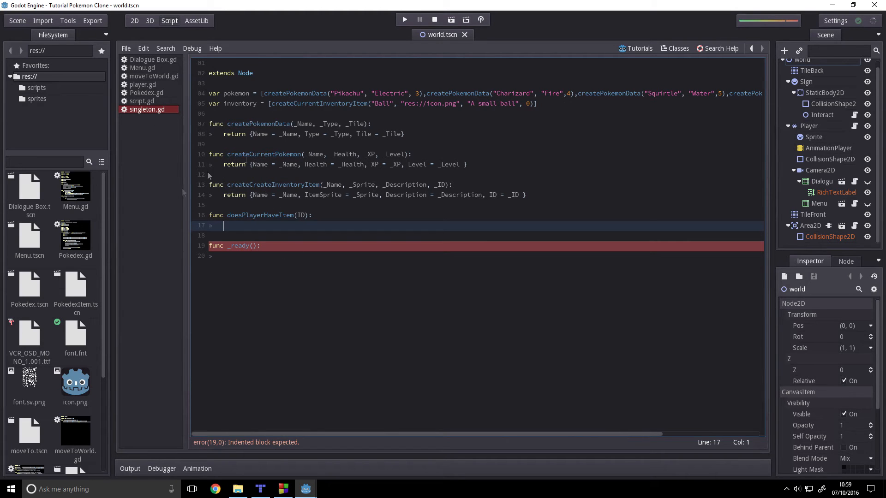
click(145, 93)
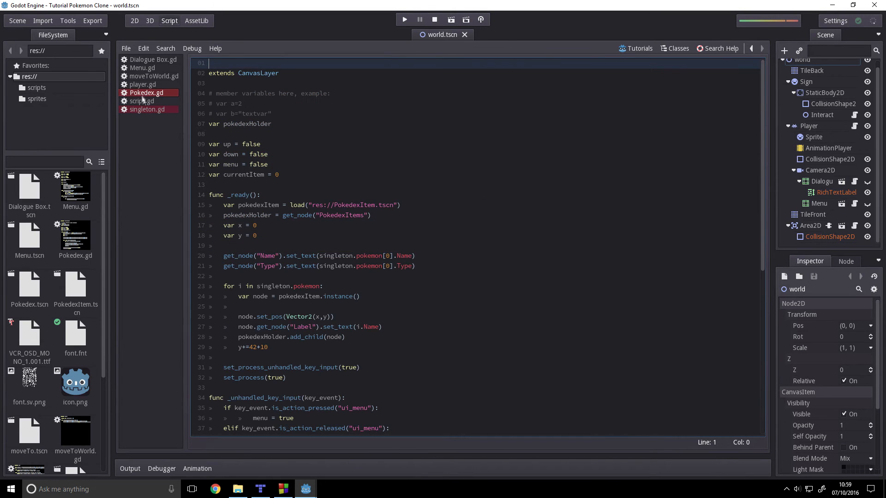
scroll(down, 3)
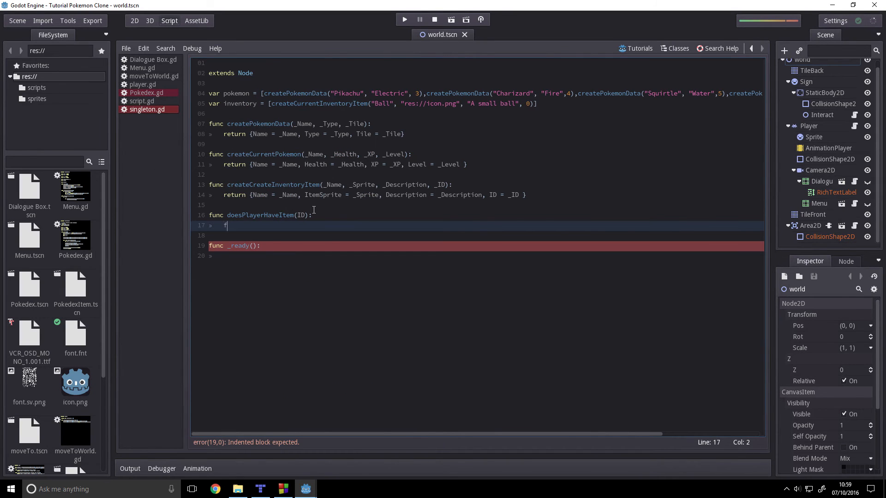
Loop 'for i in inventory:' and check 'if i.ID == ID:' inside it
text(or i)
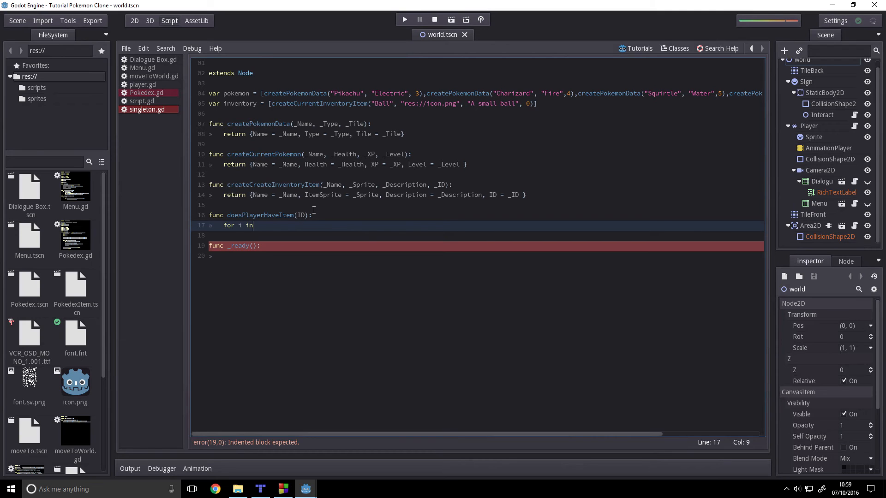
text(inventory:)
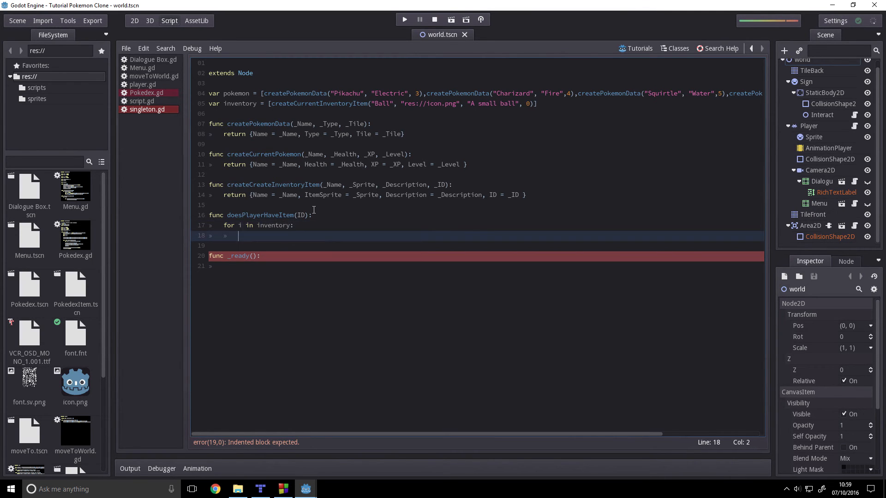
text(i.)
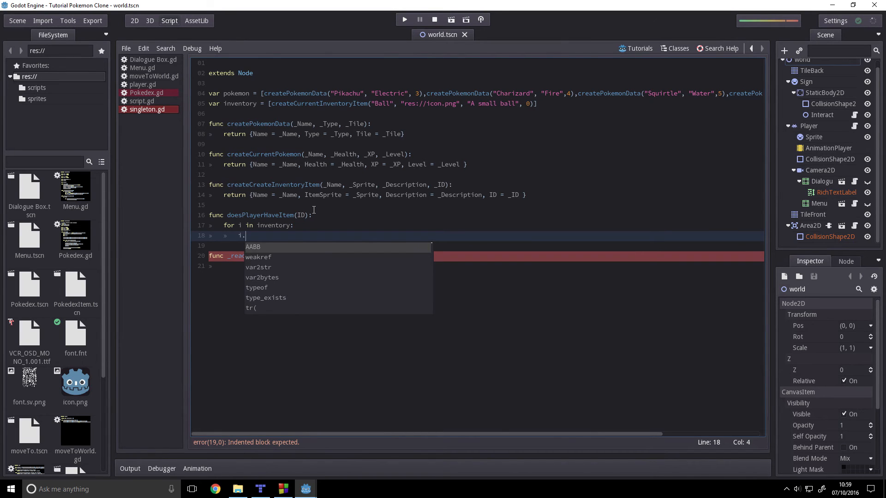
text(if i)
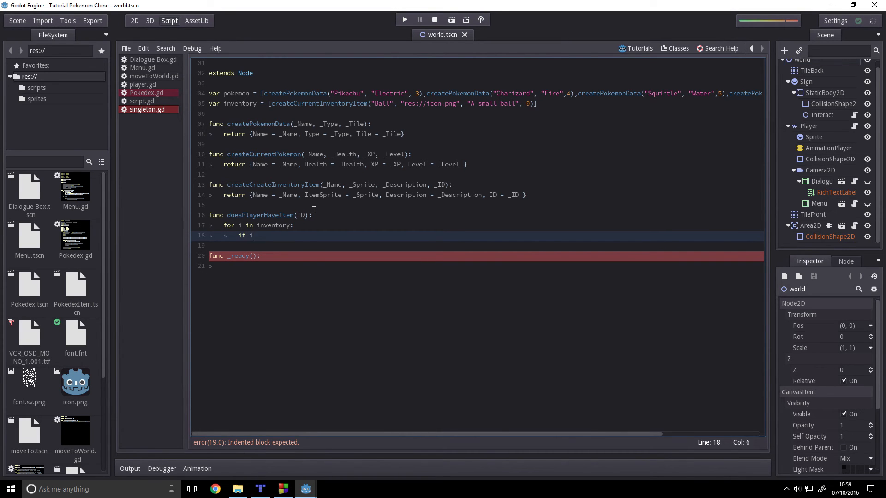
text(.ID)
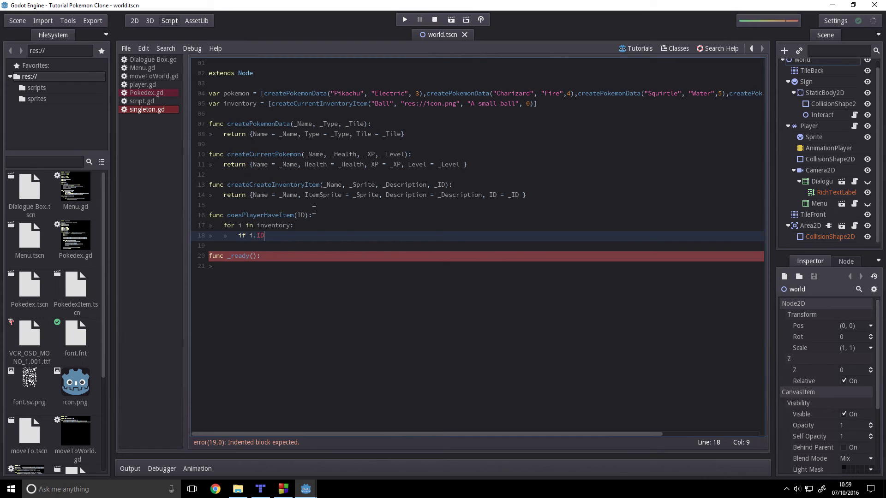
text(=)
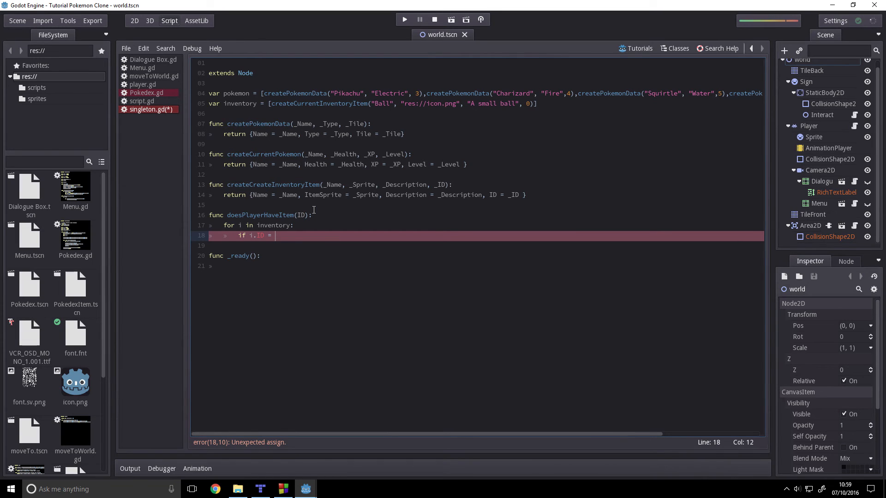
text(=)
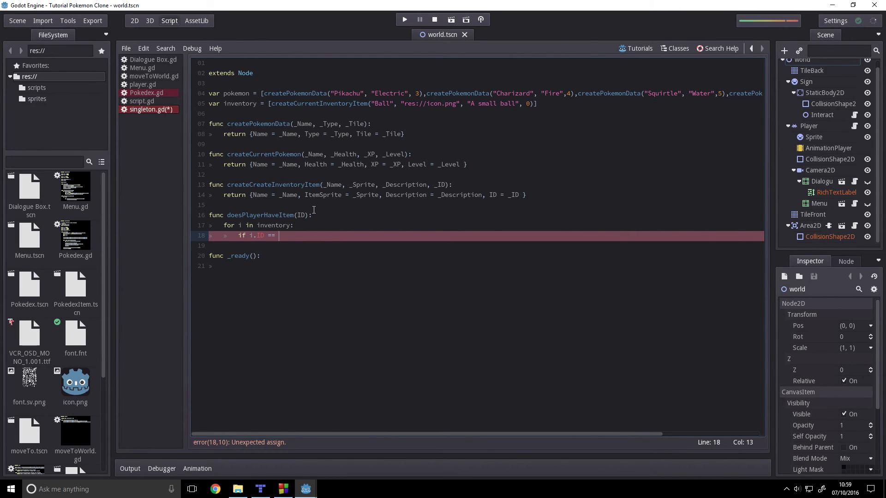
text(ID:)
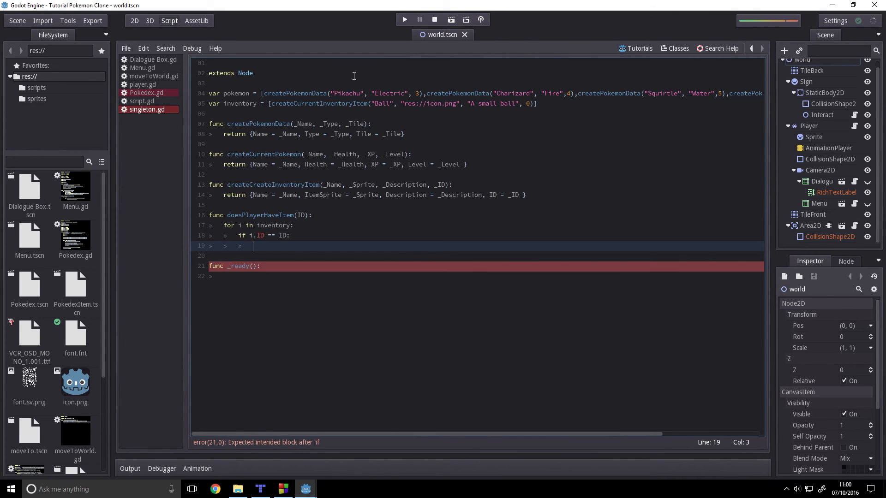
Return true inside the if and return false after the loop, removing a stray semicolon
text(return true)
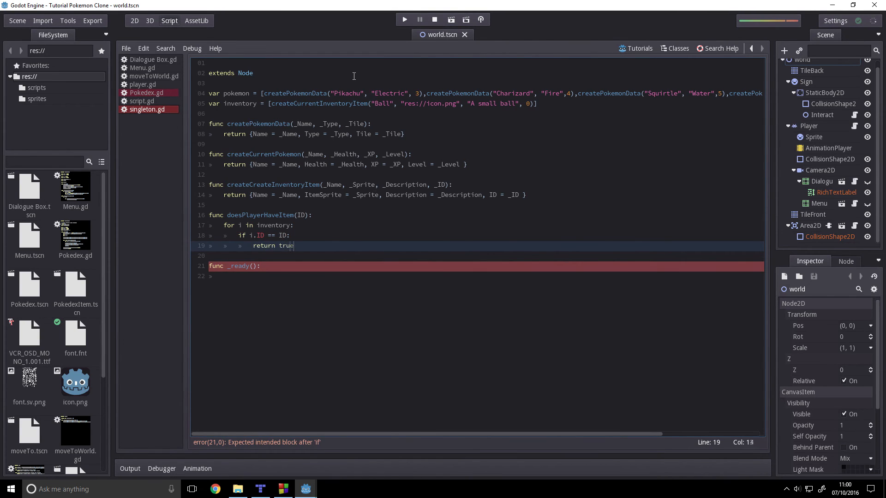
key(enter)
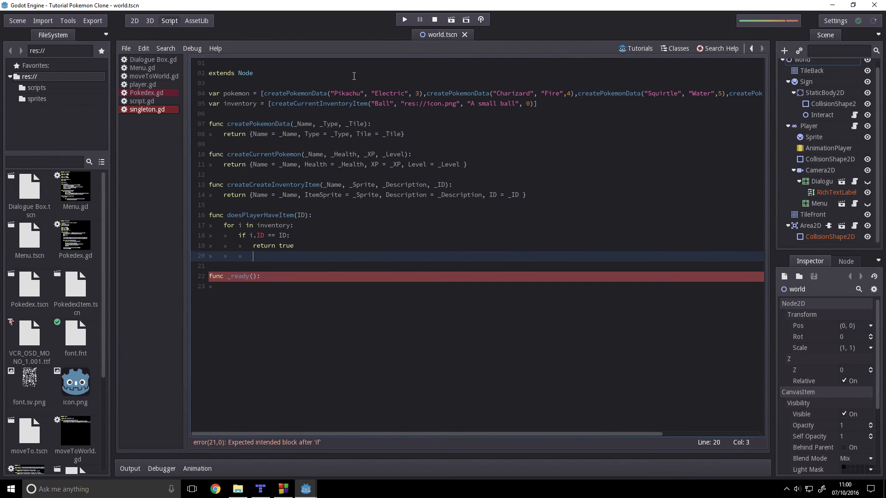
text(returnm)
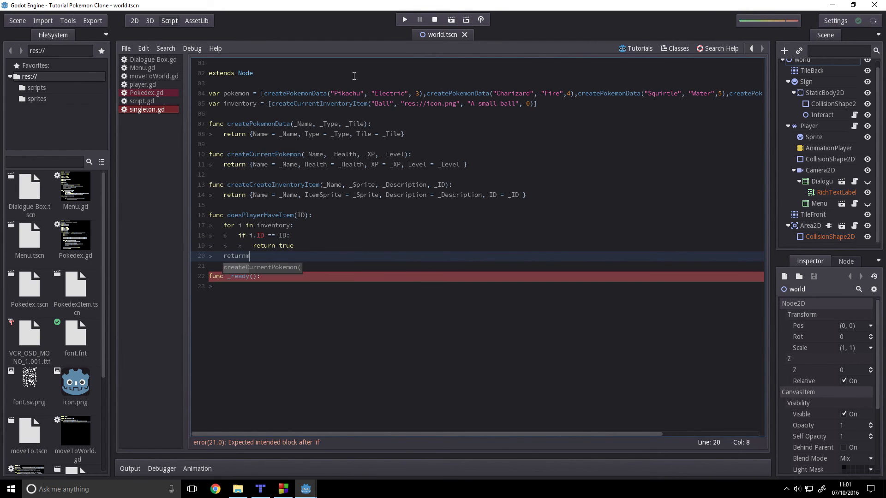
text(false;)
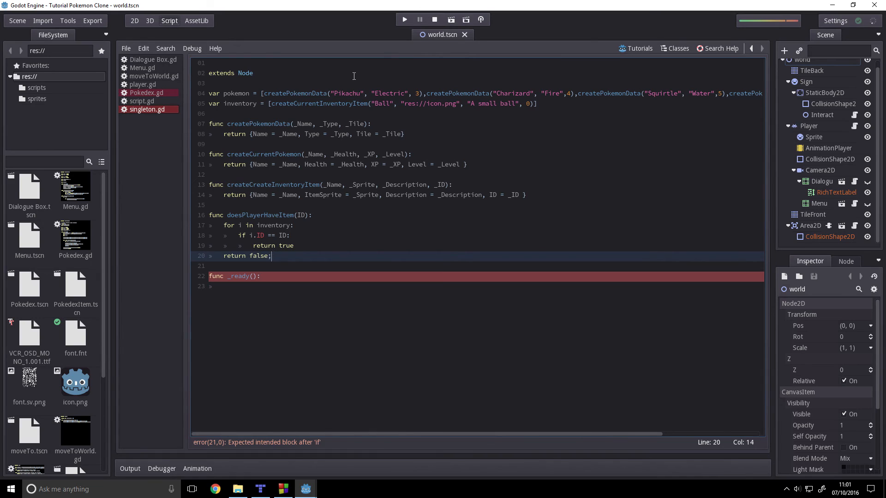
key(Backspace)
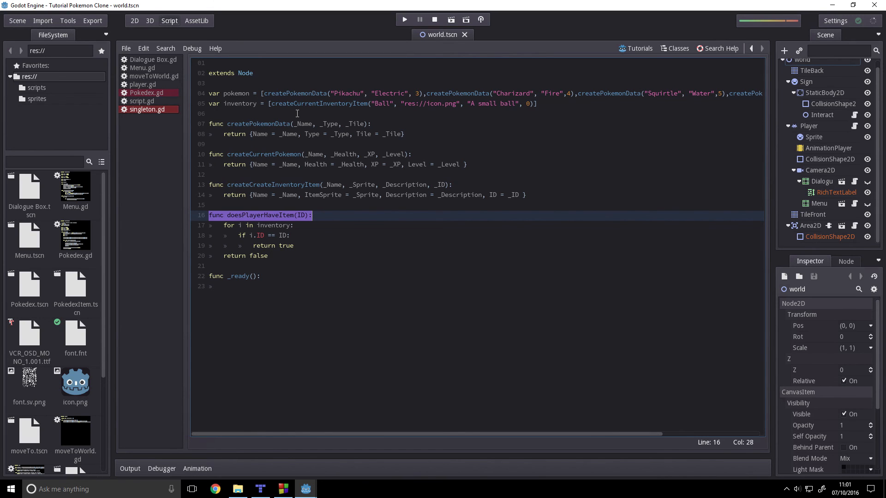
mouse_move(313, 264)
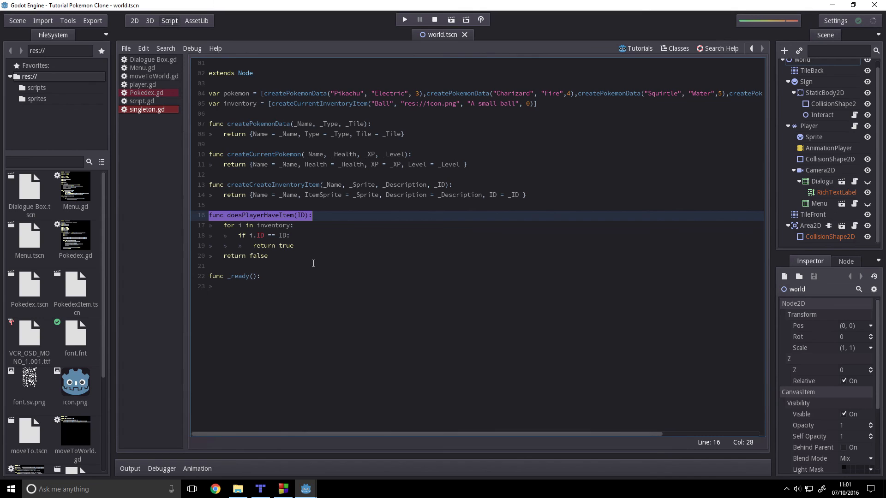
mouse_move(243, 201)
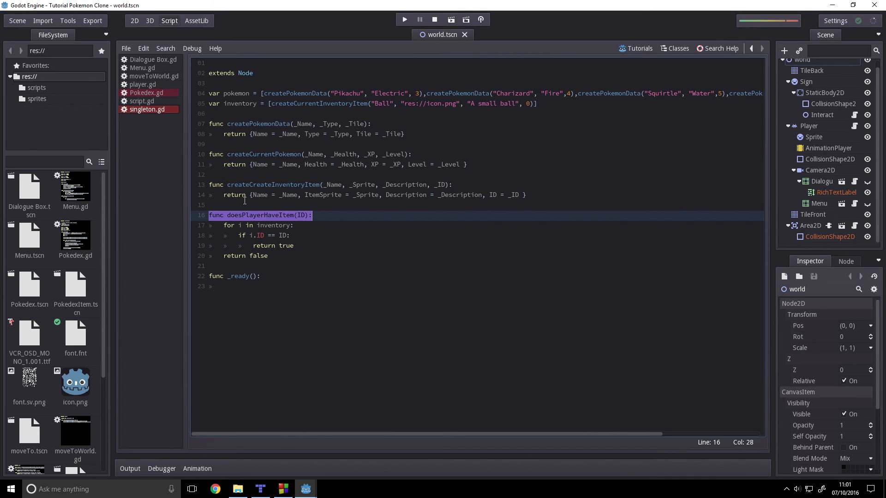
mouse_move(273, 202)
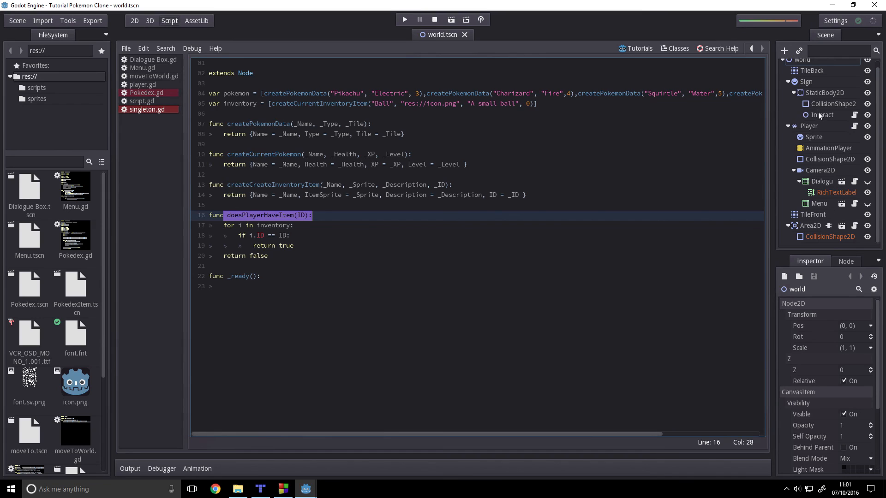
mouse_move(821, 115)
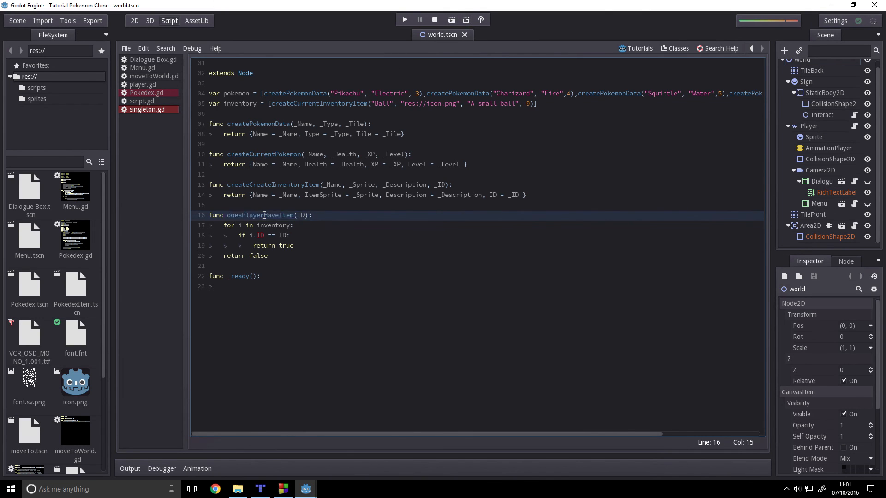
double_click(261, 215)
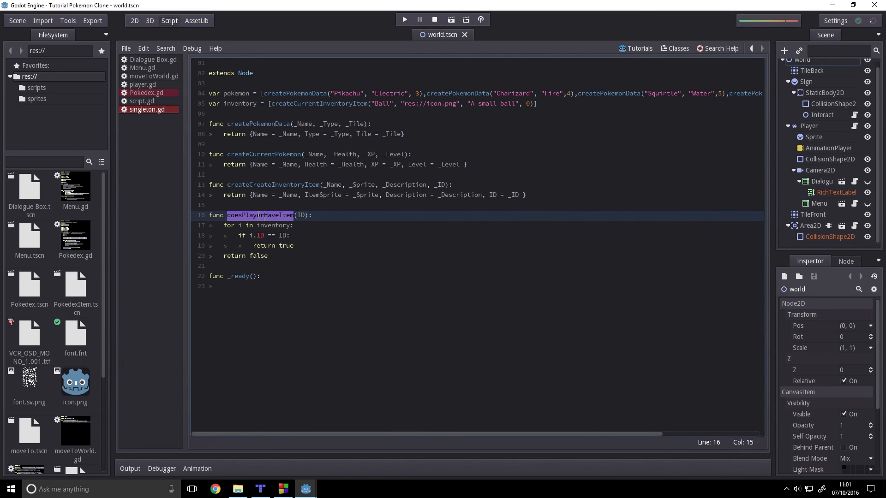